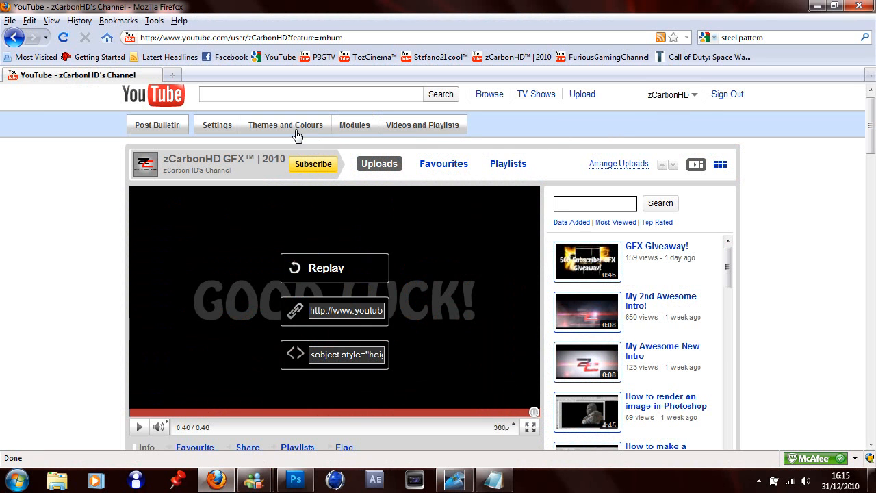
Create a new theme 'Clean 2' from the Clean theme and reveal its advanced options.
click(285, 125)
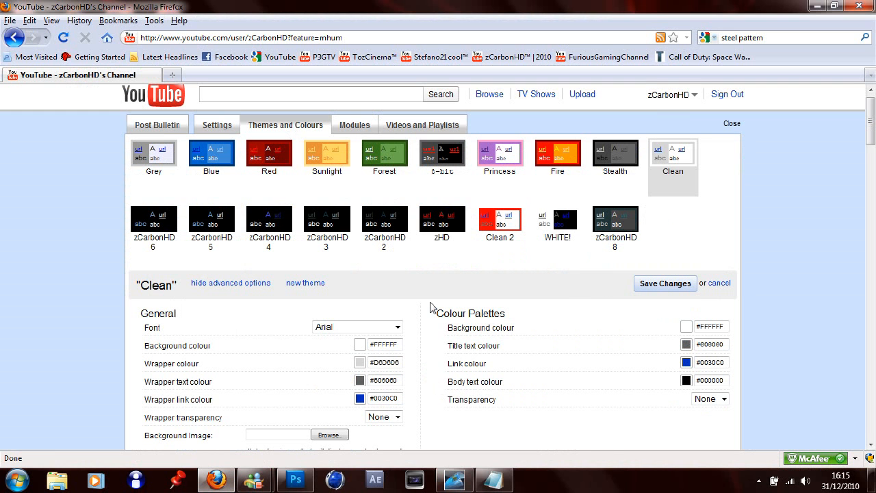
click(673, 233)
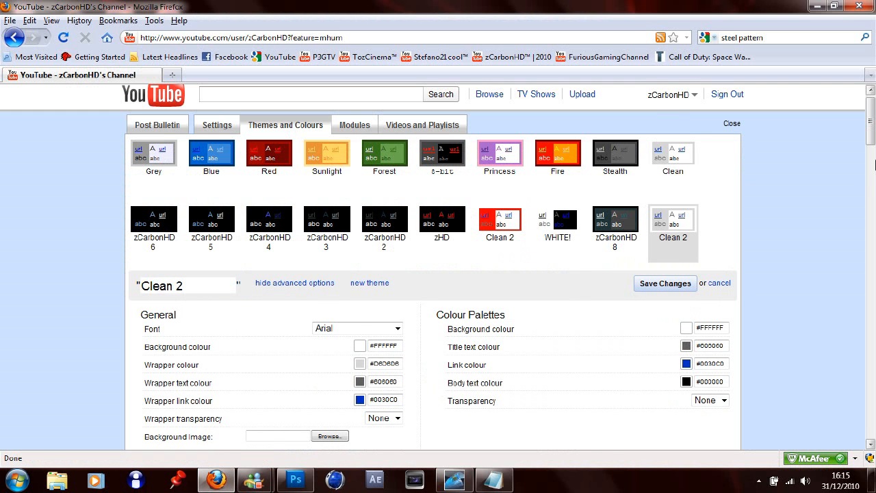
scroll(down, 3)
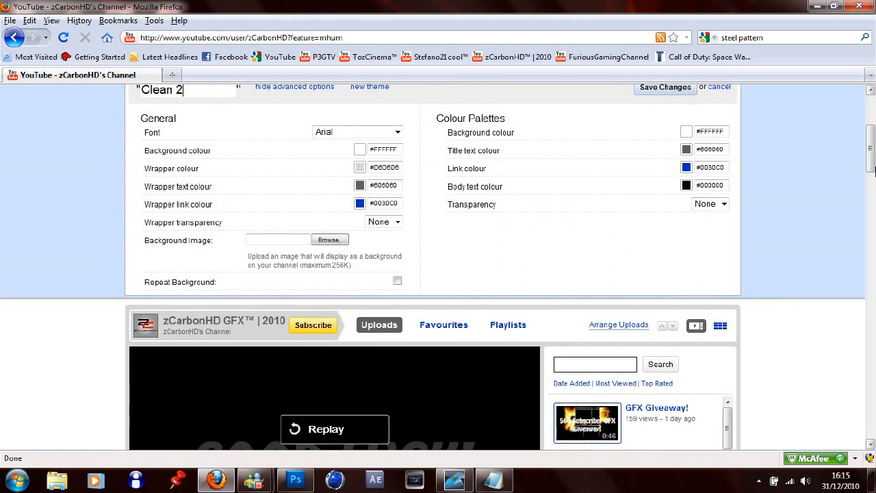
Upload the custom background image file from the computer to the Clean 2 theme.
click(328, 239)
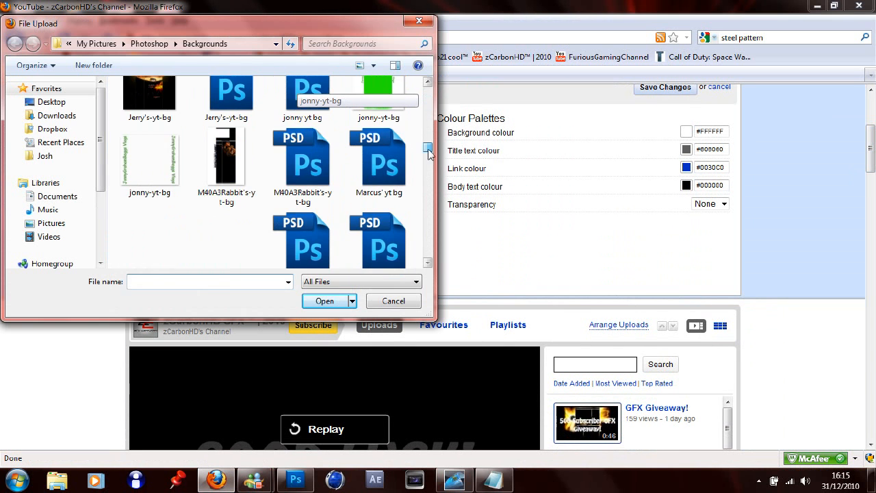
scroll(down, 3)
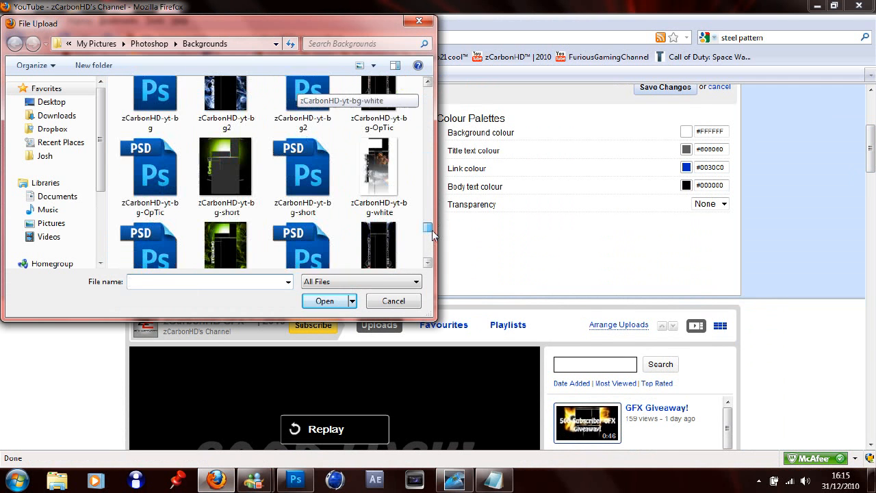
click(393, 301)
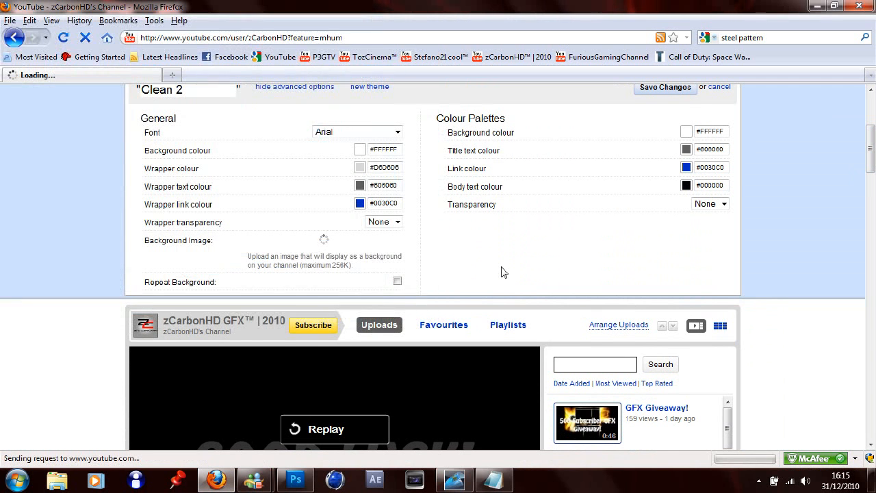
mouse_move(520, 260)
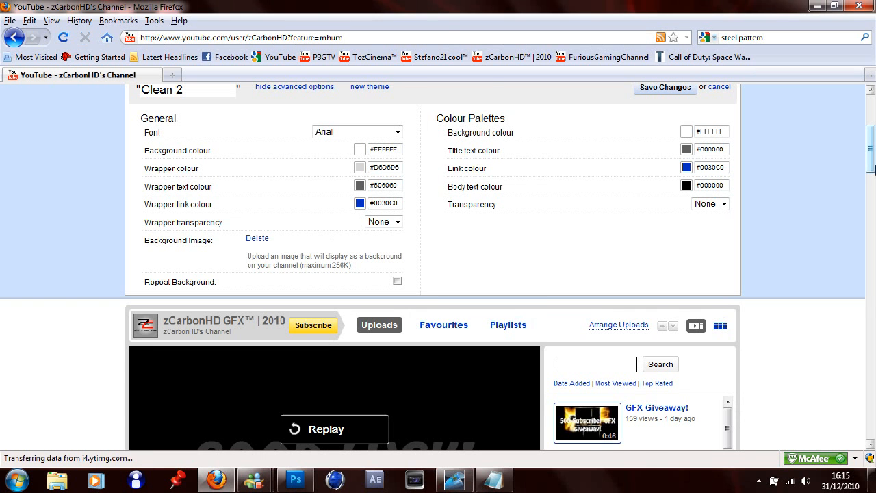
scroll(down, 3)
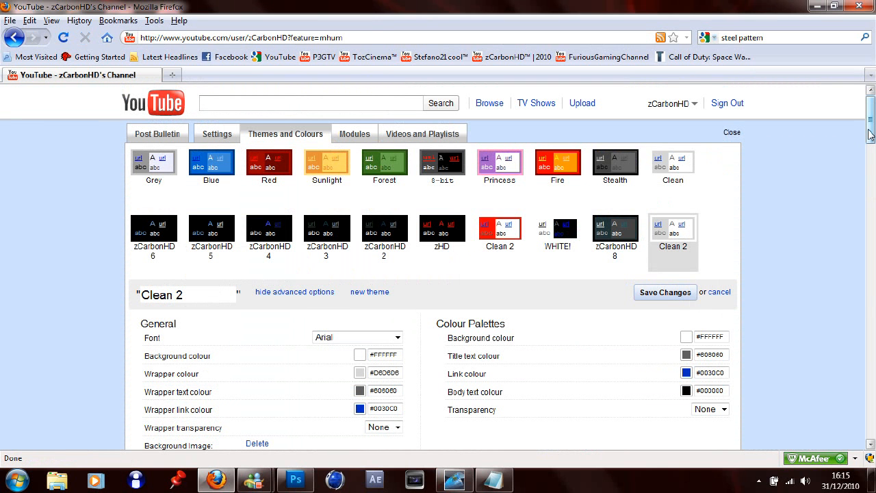
mouse_move(546, 131)
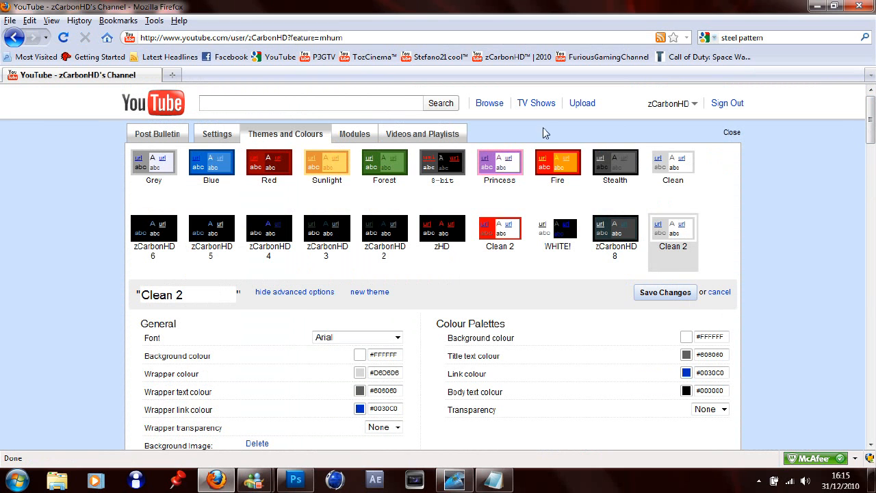
mouse_move(575, 130)
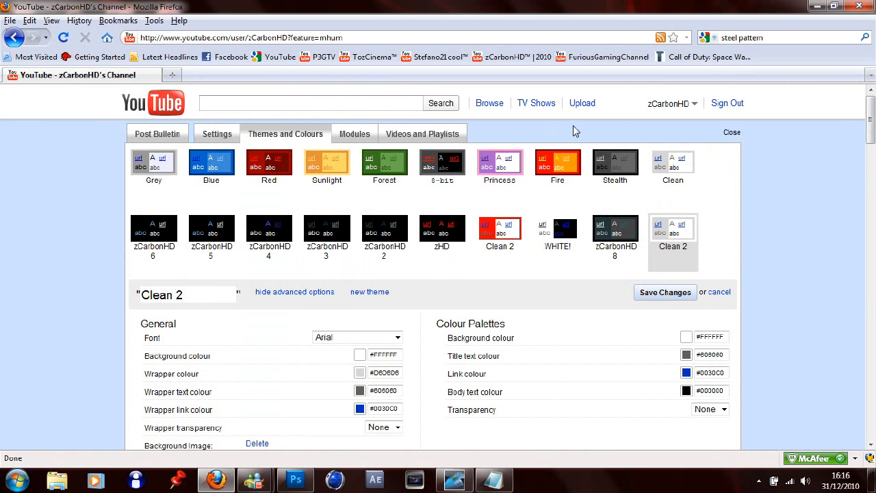
Set Wrapper transparency and Colour Palettes transparency both to 100%.
scroll(down, 3)
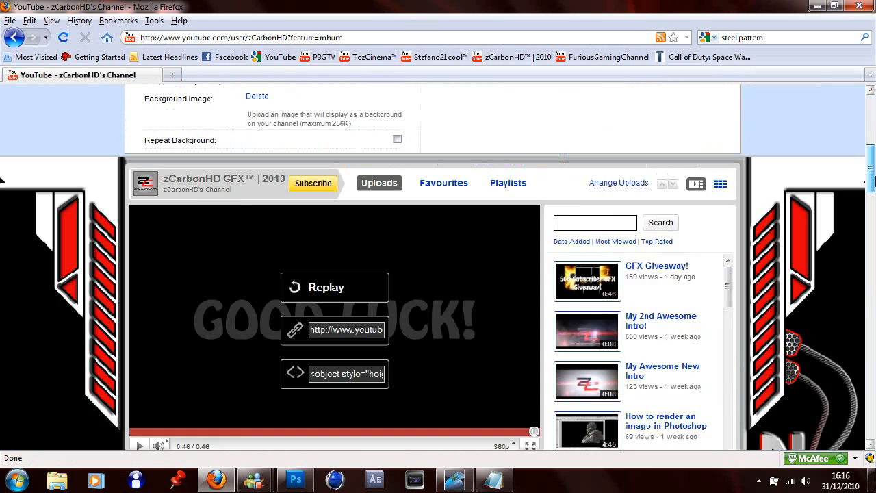
scroll(up, 3)
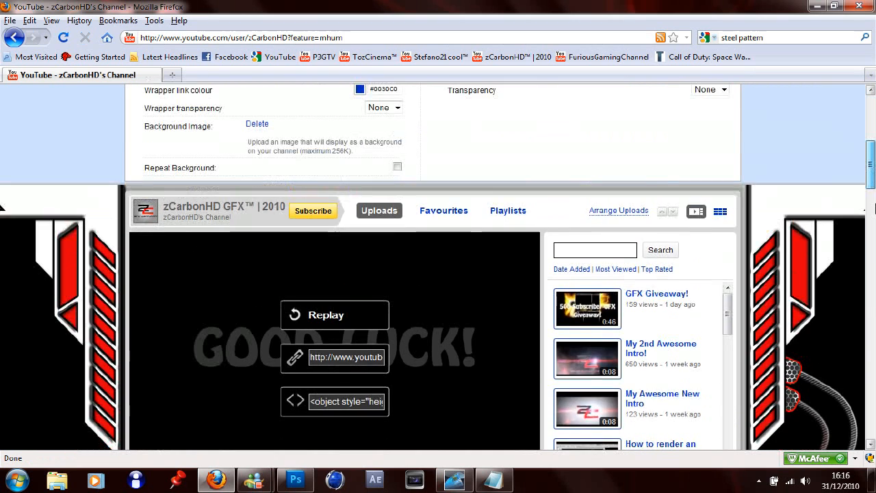
scroll(down, 3)
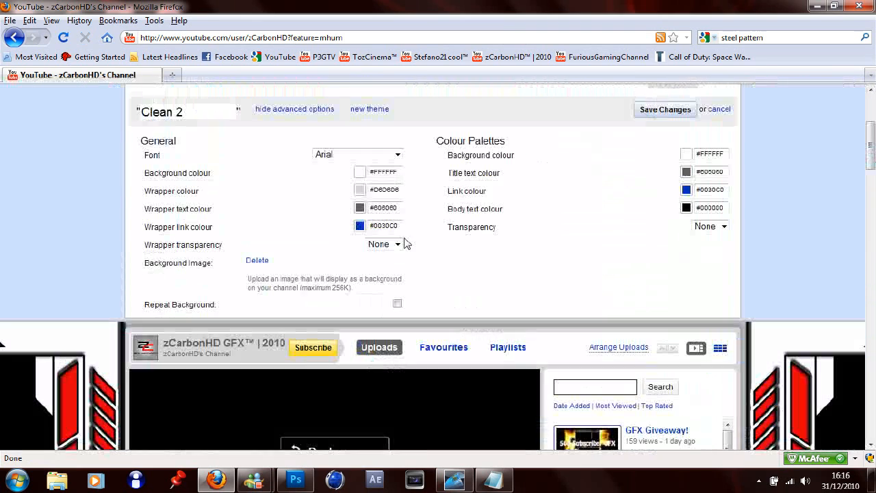
click(383, 244)
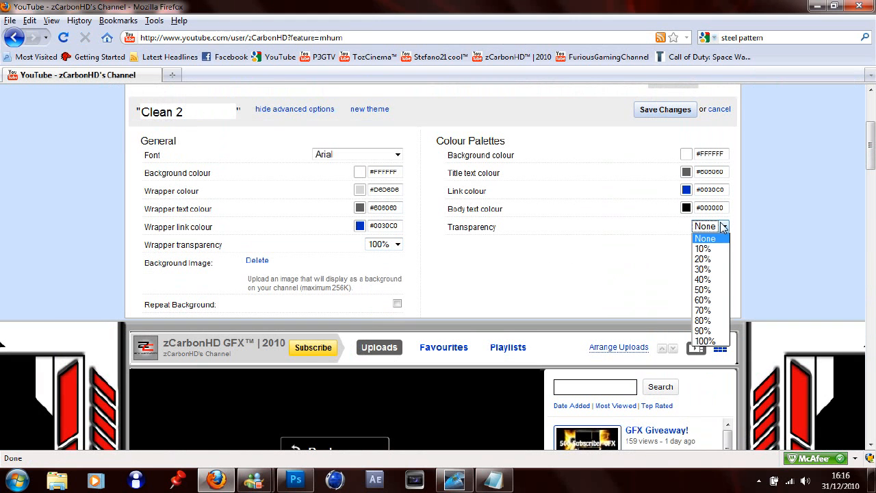
click(705, 341)
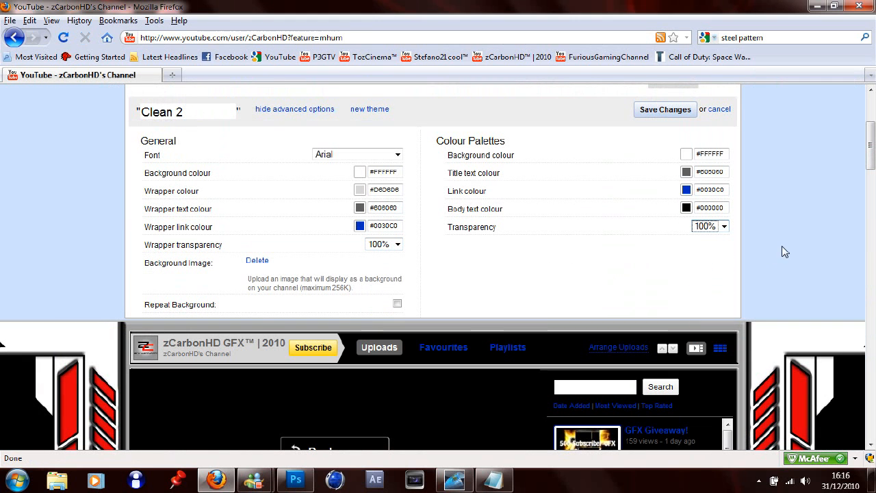
scroll(down, 3)
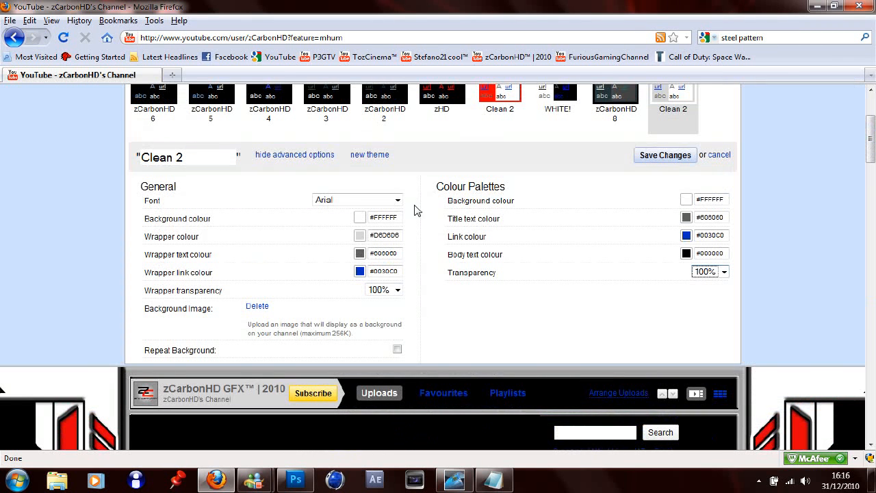
Set the background and wrapper colours to black (000000) and preview the dark layout.
click(383, 217)
text(#)
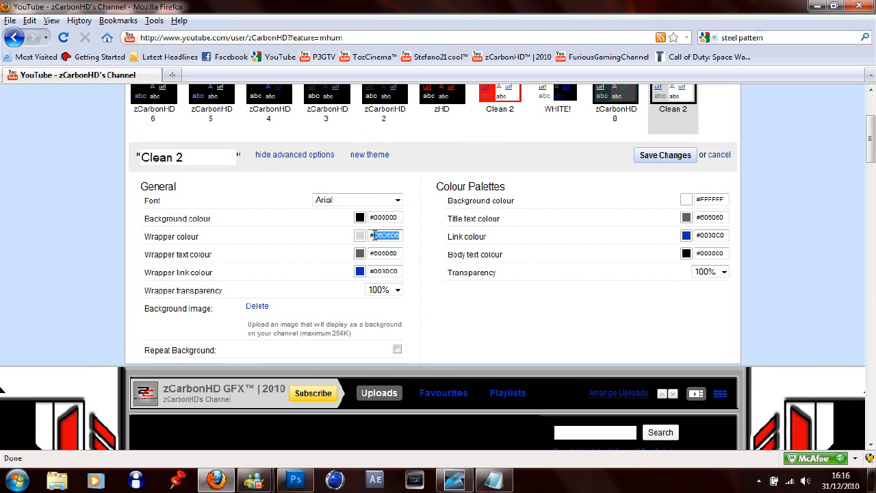
text(000000)
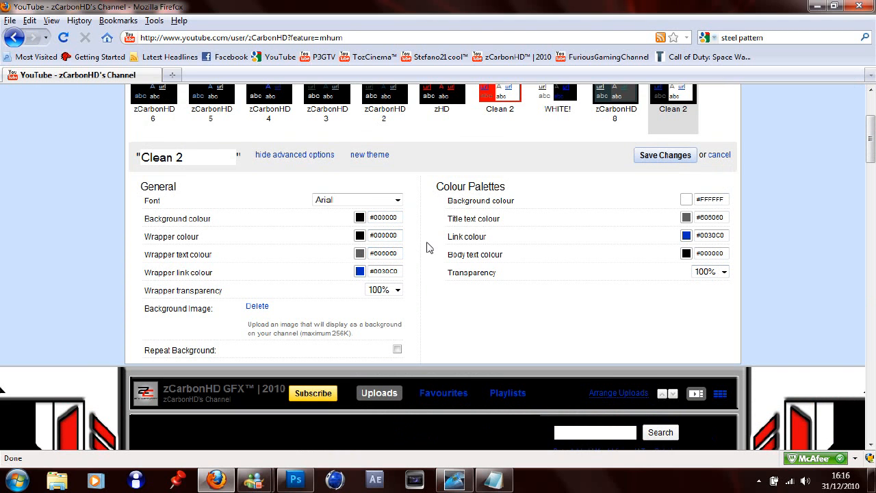
scroll(down, 3)
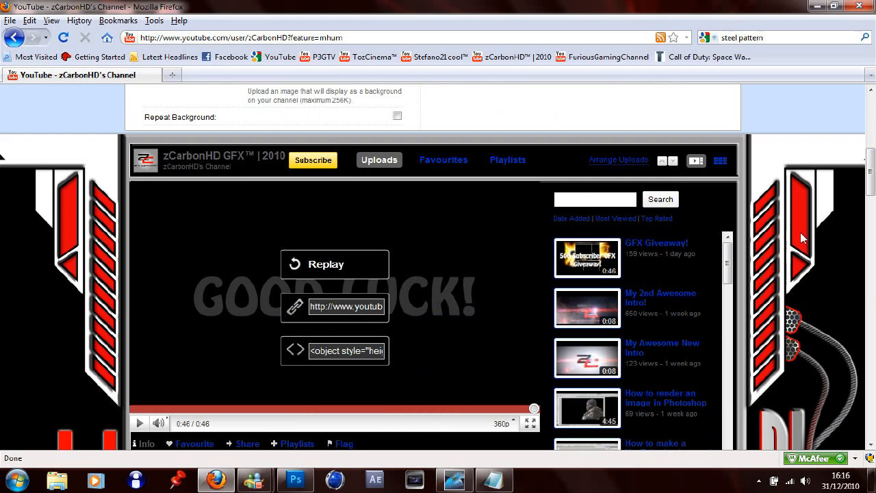
mouse_move(801, 232)
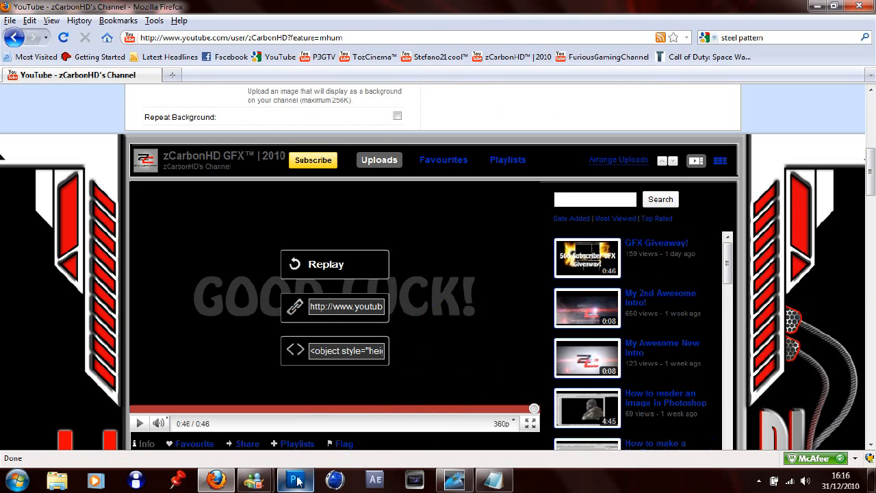
In Photoshop, eyedrop the design's red as foreground colour and select its hex code e3000c.
click(296, 480)
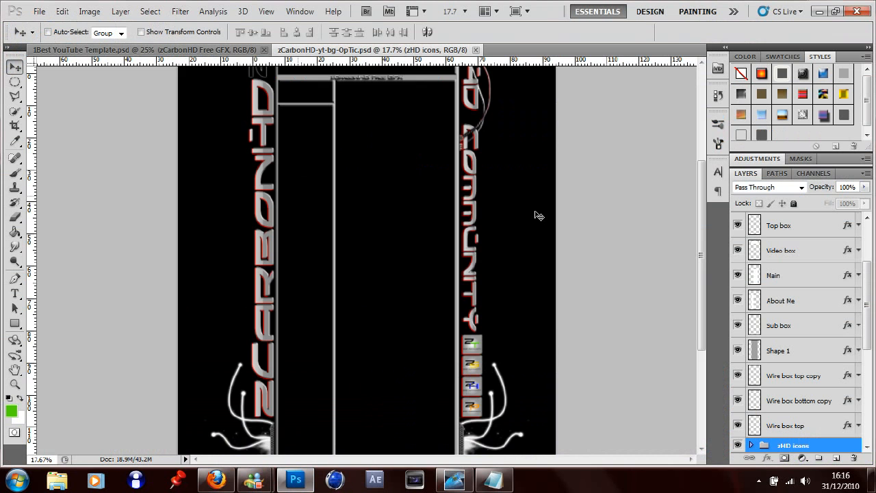
scroll(down, 3)
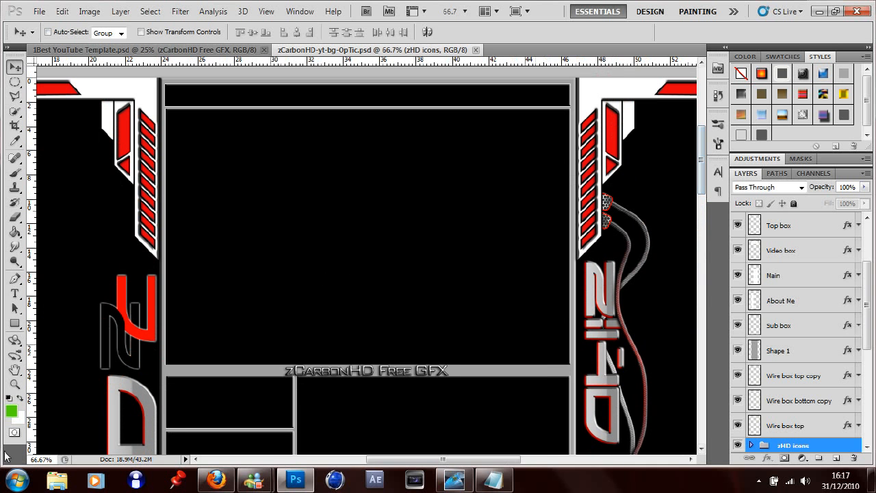
click(11, 411)
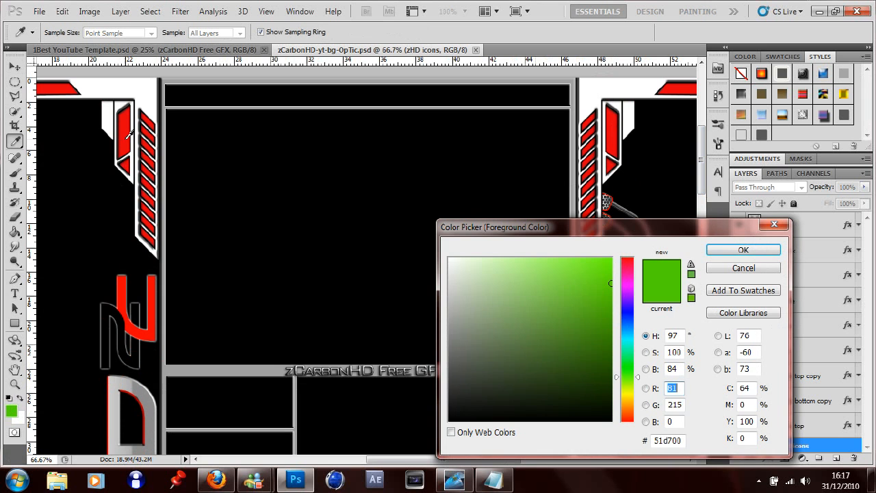
click(627, 258)
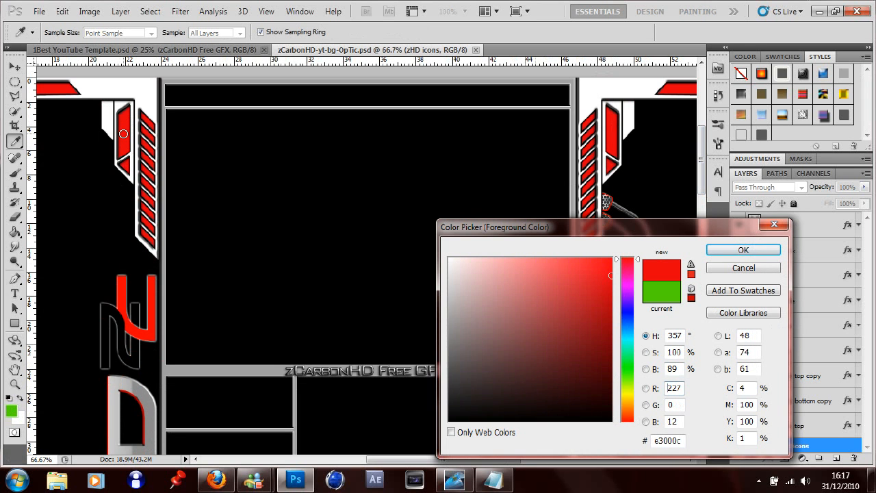
mouse_move(175, 145)
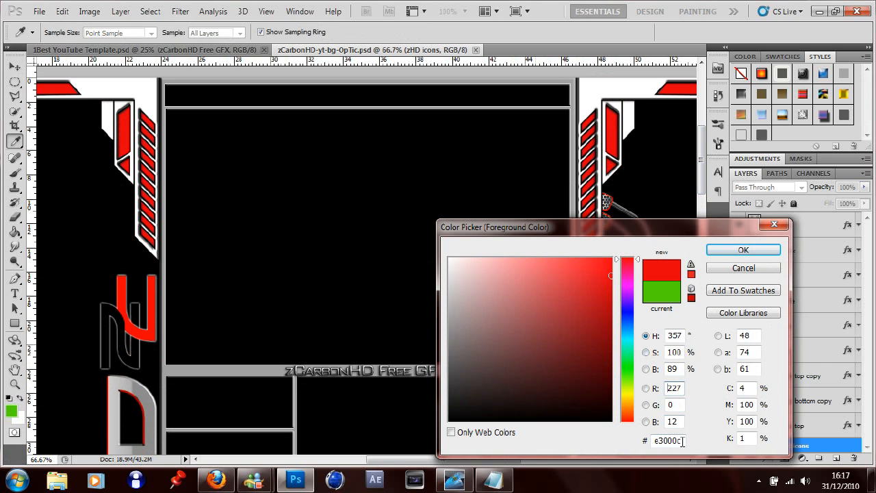
triple_click(668, 441)
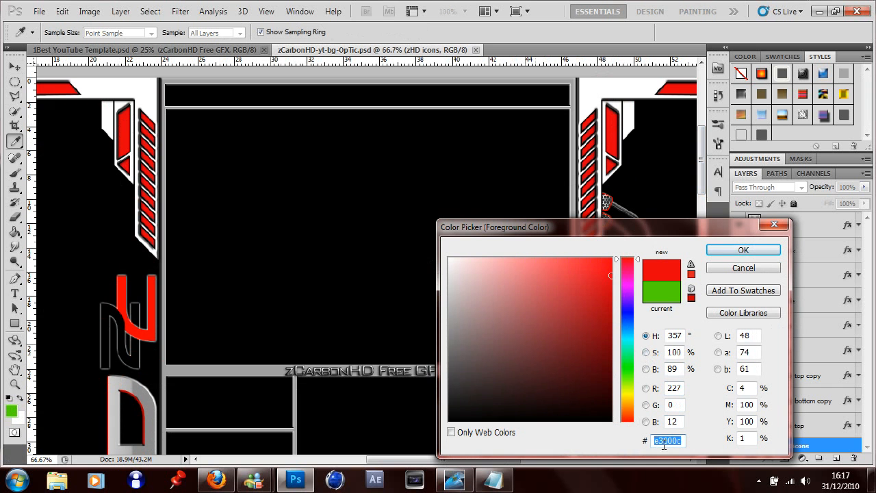
mouse_move(657, 269)
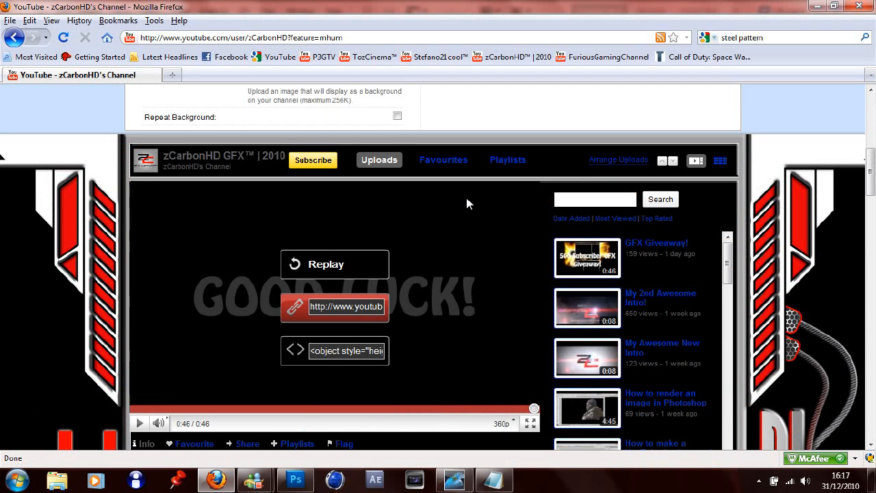
Set the Wrapper text colour to the sampled red E3000C.
scroll(up, 3)
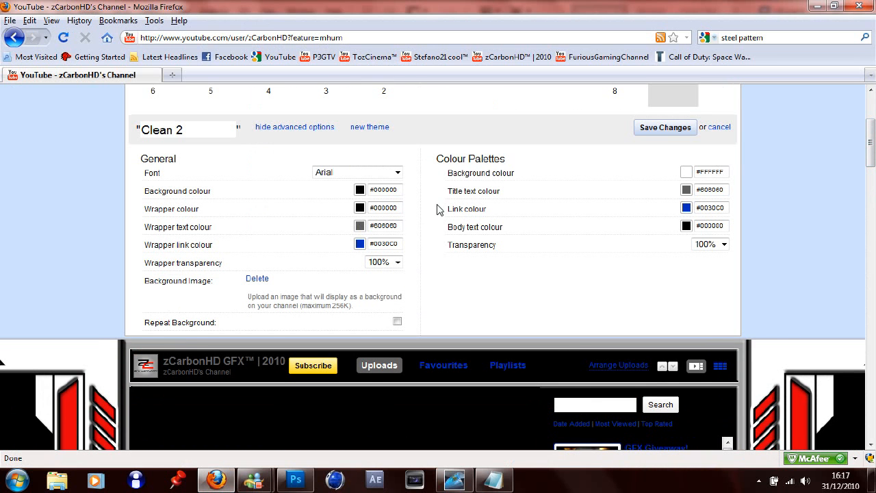
triple_click(384, 226)
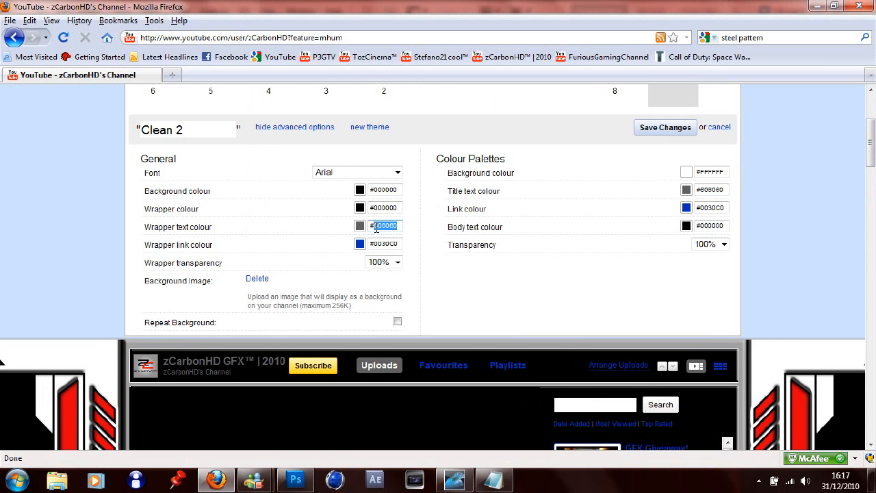
text(E3000C)
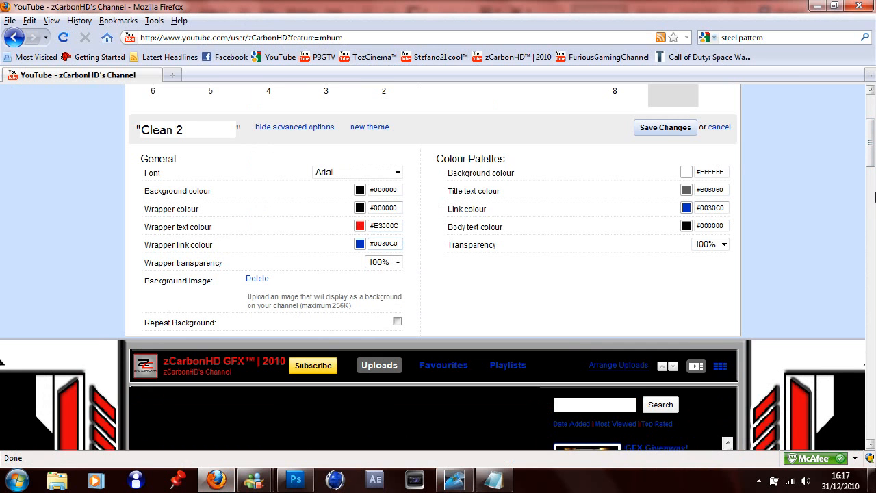
scroll(up, 3)
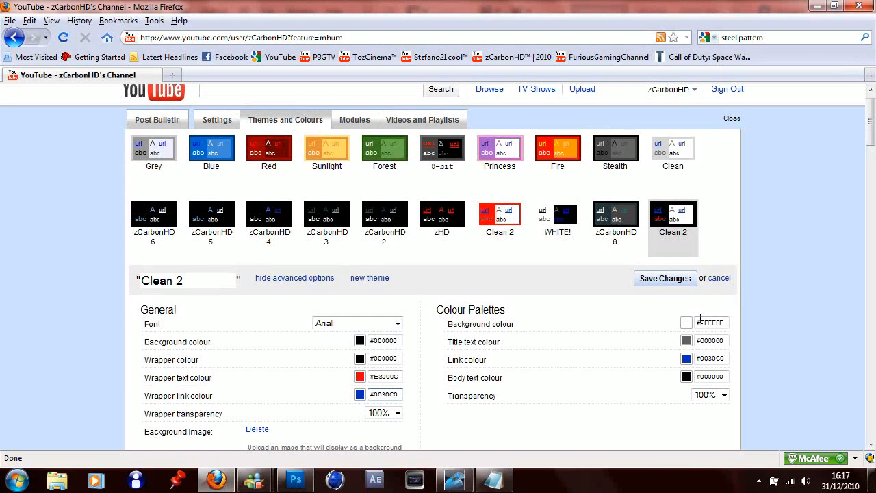
click(687, 323)
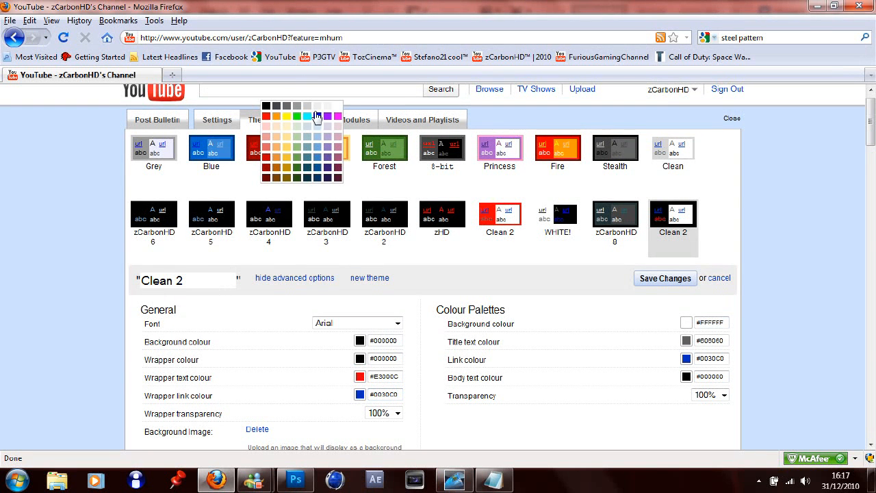
mouse_move(268, 145)
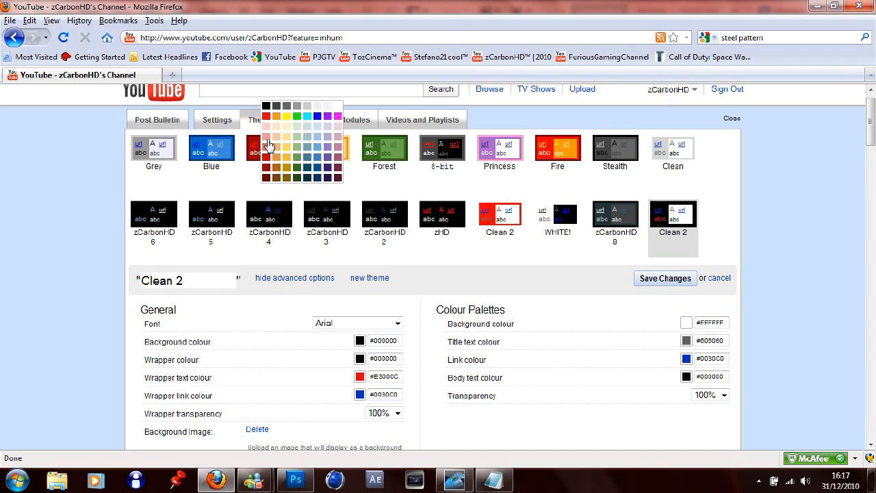
mouse_move(267, 126)
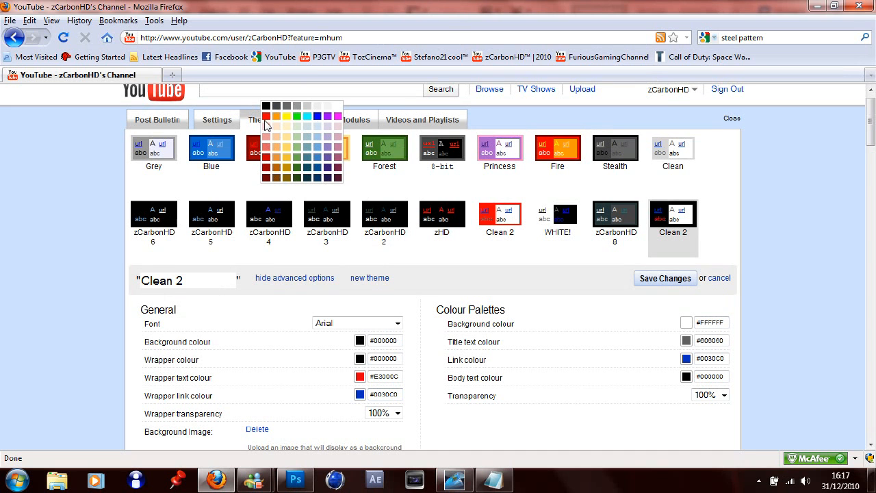
mouse_move(796, 190)
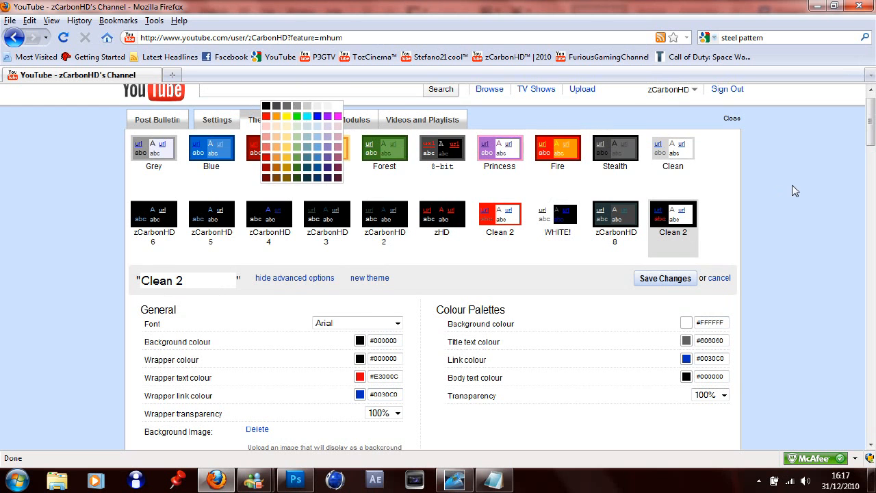
scroll(down, 3)
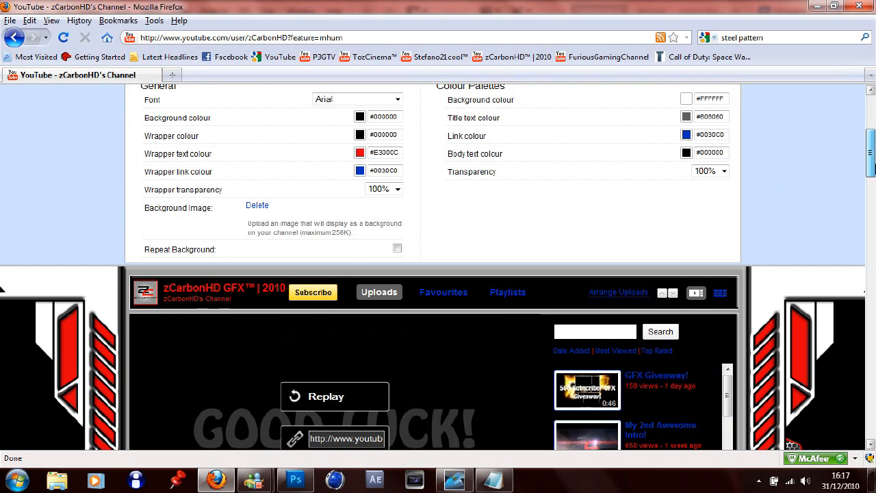
scroll(down, 3)
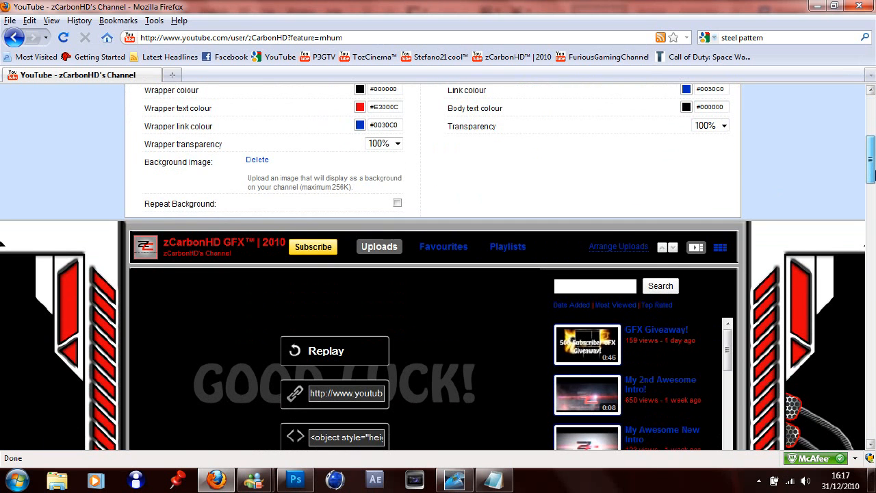
scroll(down, 3)
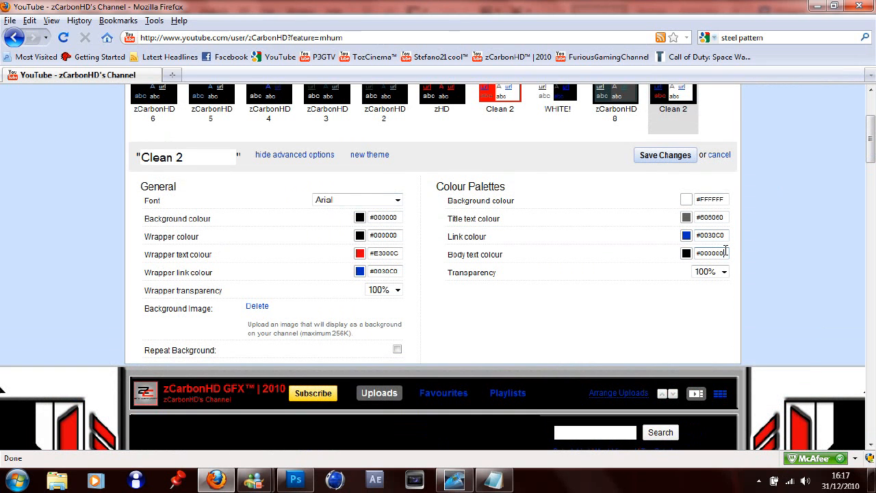
Set the Body text colour to white (FFFFFF) and view the saved dark channel page.
triple_click(711, 253)
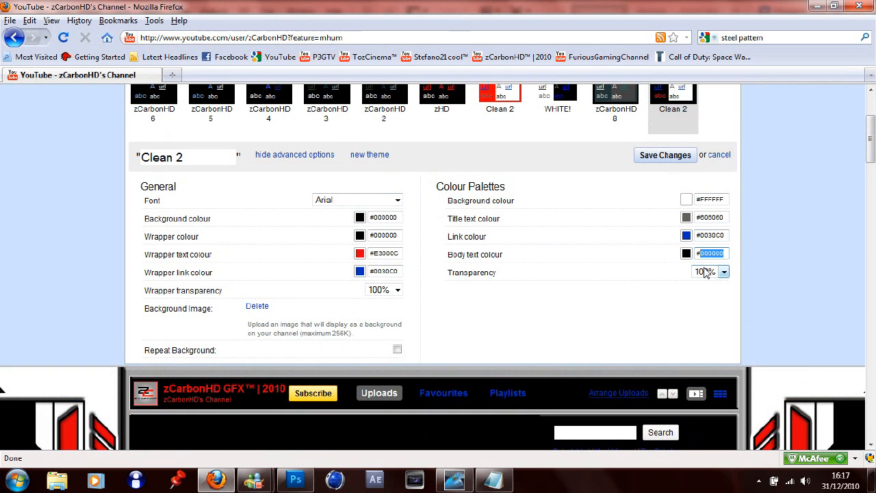
text(FFFFFF)
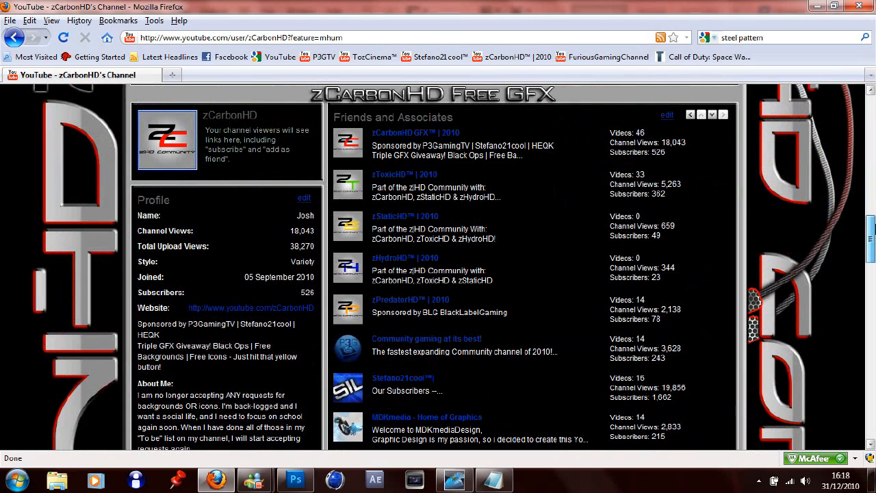
scroll(down, 3)
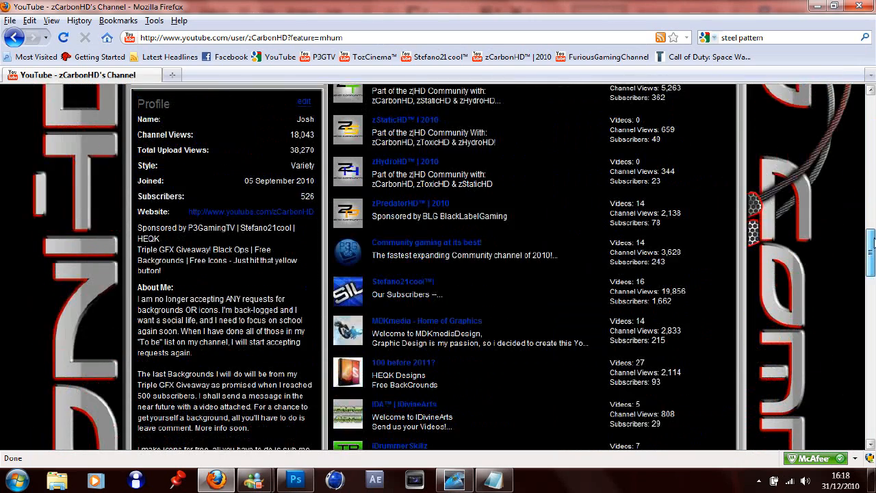